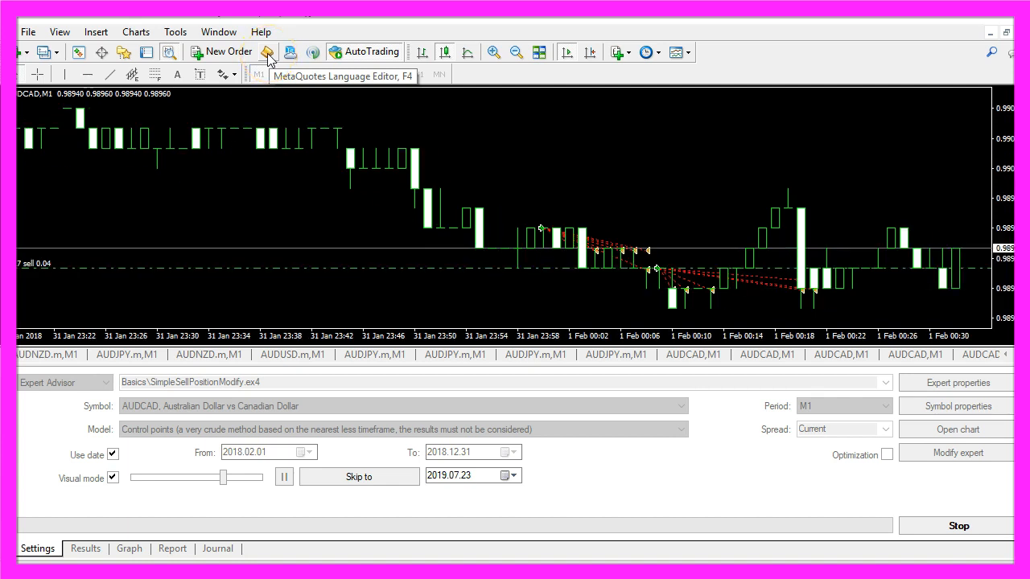
- Generate a new Expert Advisor named SimpleSellPositionModify from the MQL Wizard template
click(267, 51)
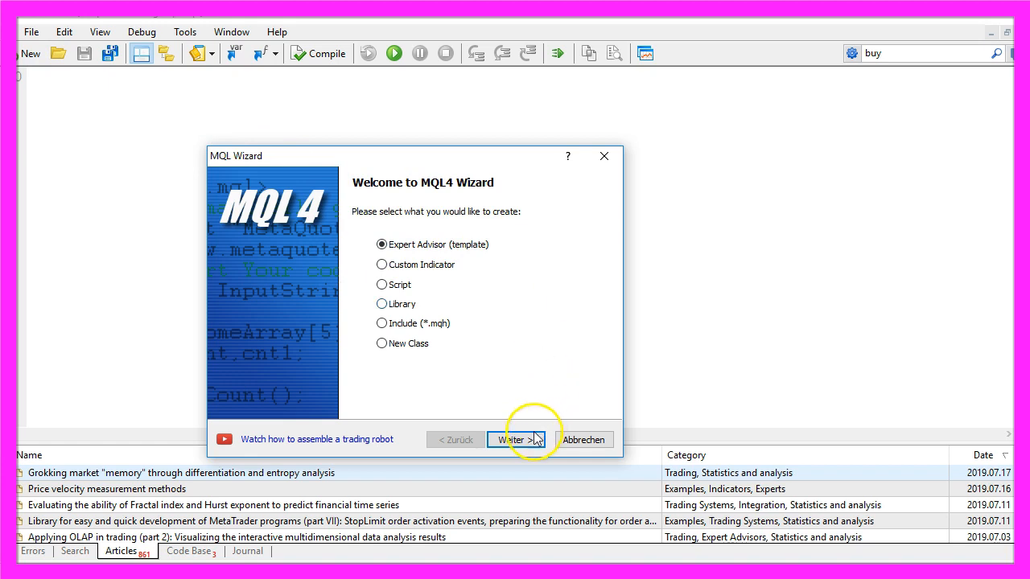
click(515, 439)
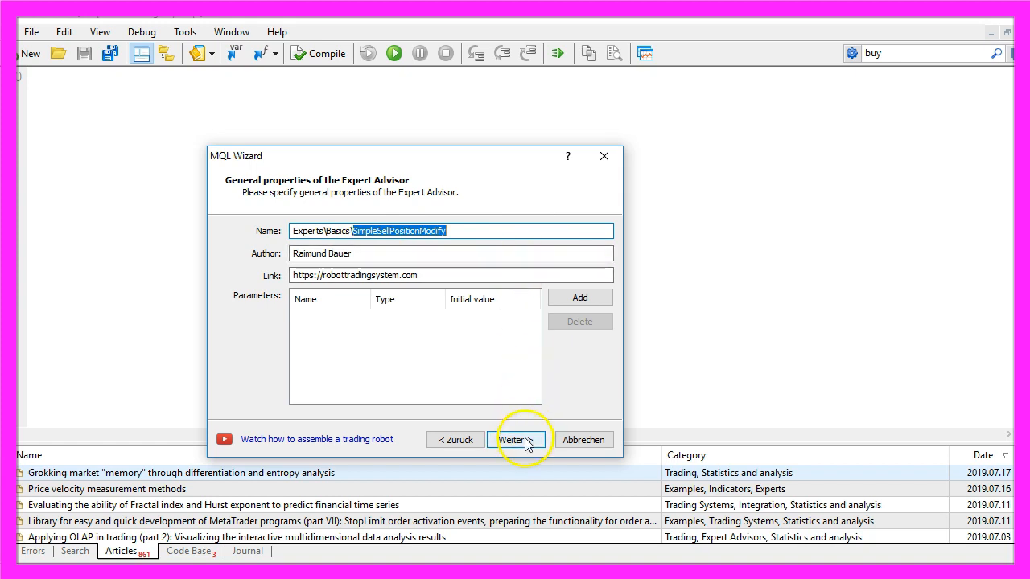
click(516, 440)
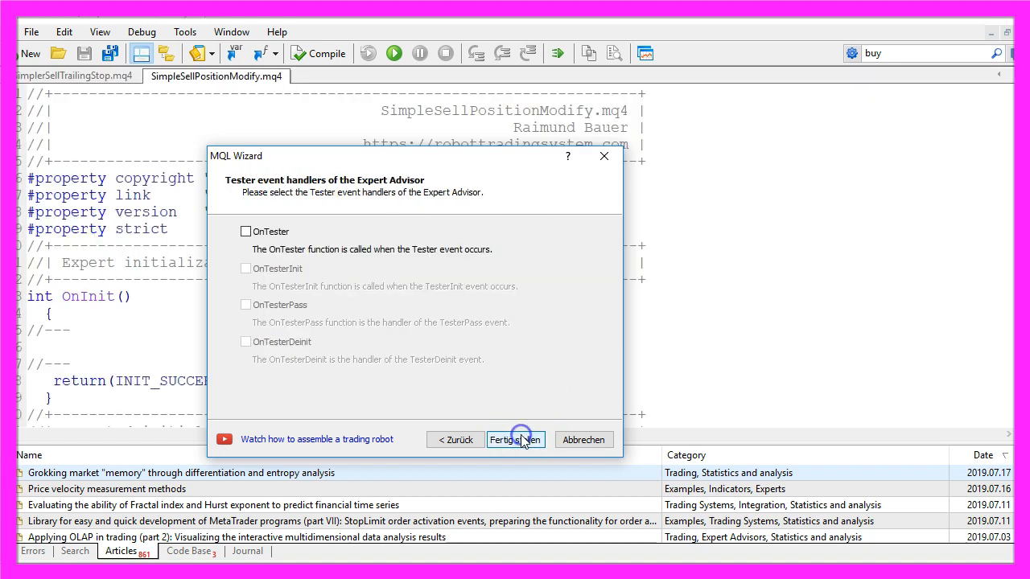
click(515, 439)
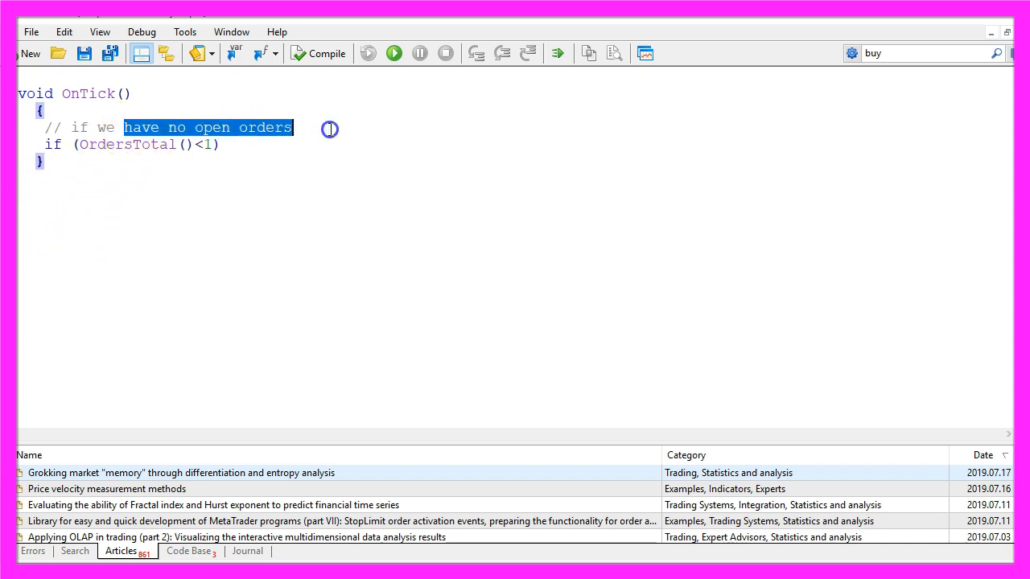
- Highlight the no-open-orders comment, OrdersTotal and sellticket in the 0.10-lot sell OrderSend code
double_click(125, 144)
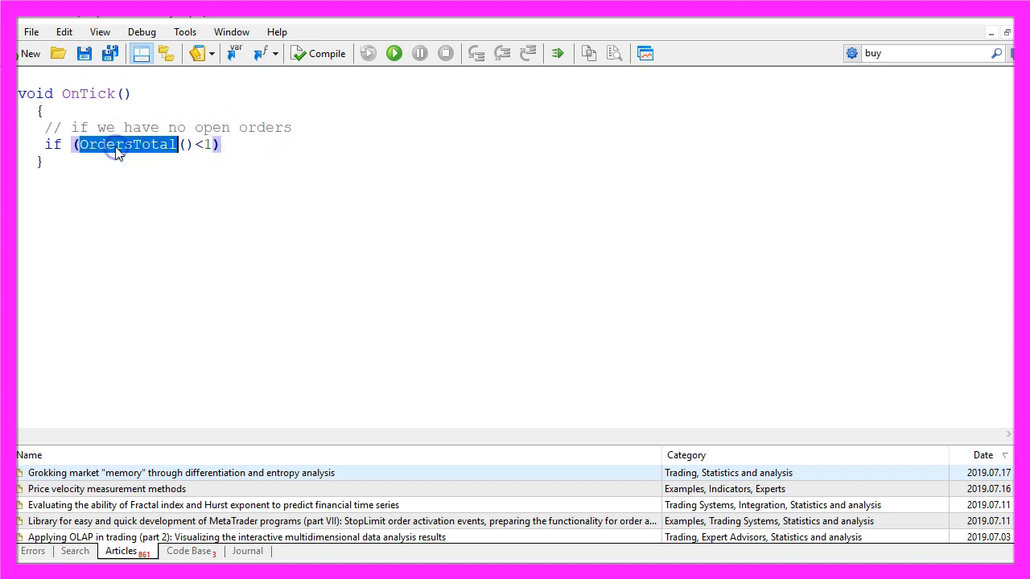
click(193, 144)
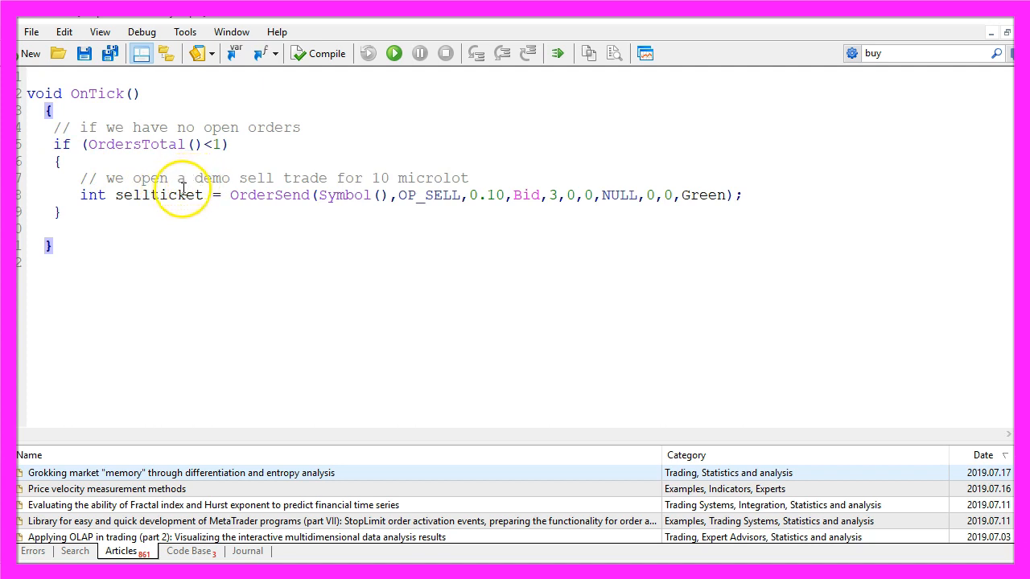
double_click(270, 195)
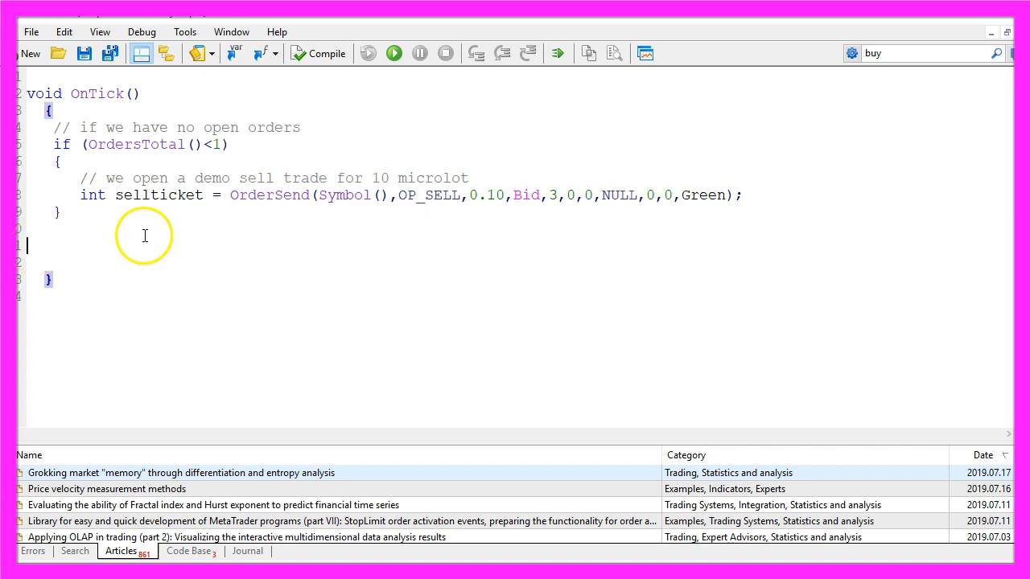
- Add the '// we go through all the orders' loop and highlight OrdersTotal, OrderSelect and b
text(// we go through all the orders)
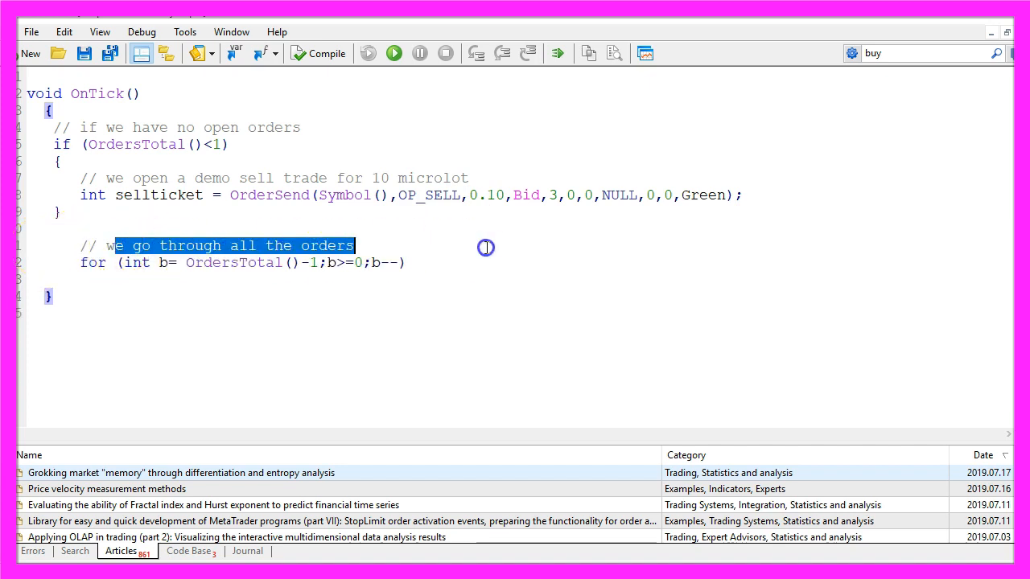
click(79, 268)
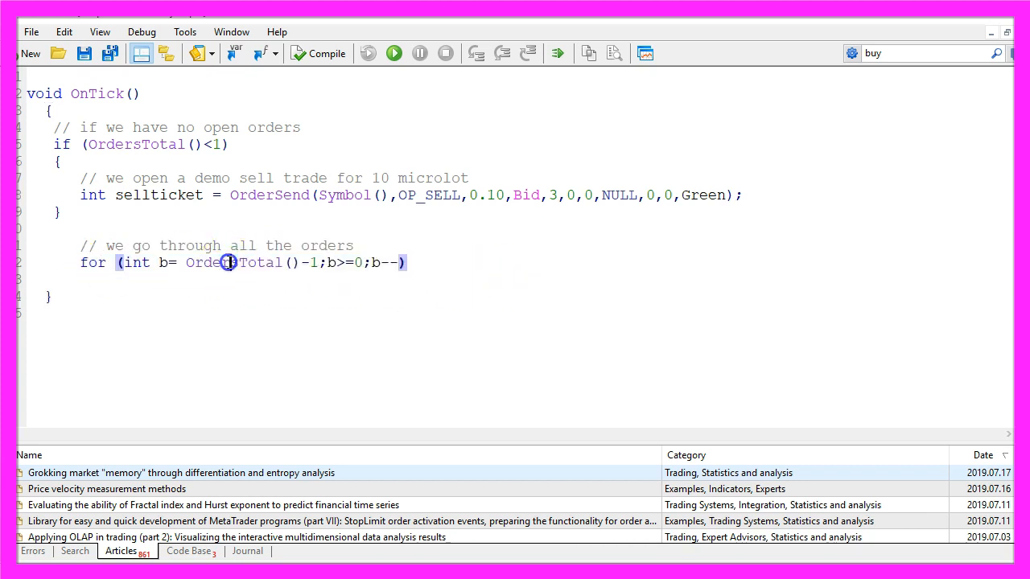
double_click(233, 262)
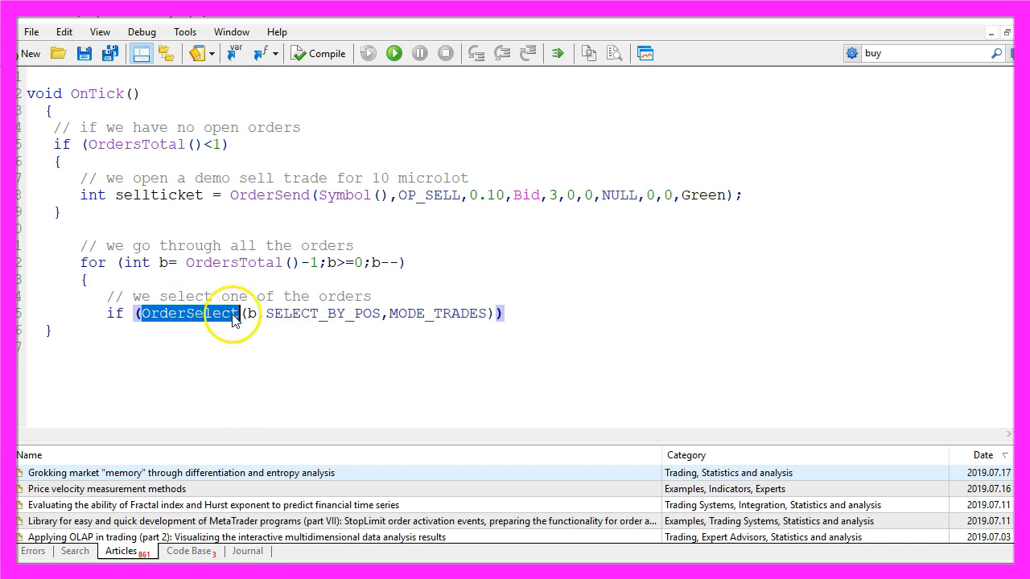
click(251, 313)
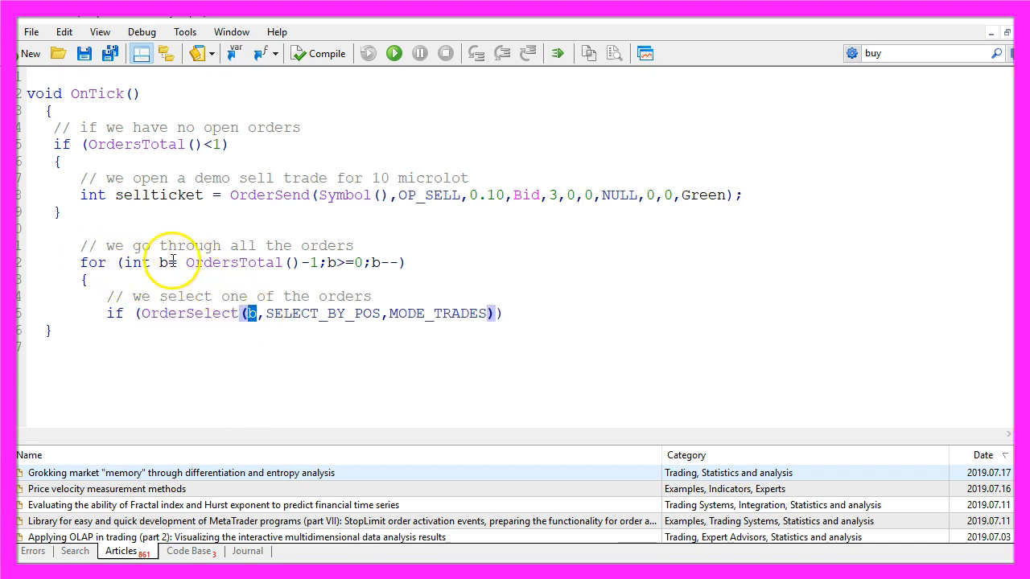
double_click(293, 313)
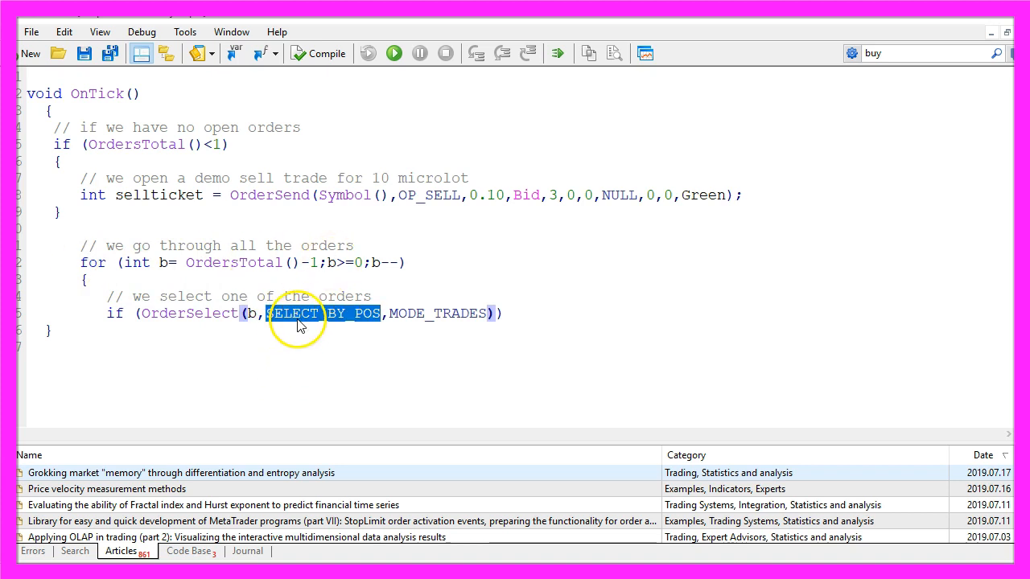
- Highlight SELECT_BY_POS, the OrderSymbol()==Symbol() check and the OP_SELL type test
double_click(439, 313)
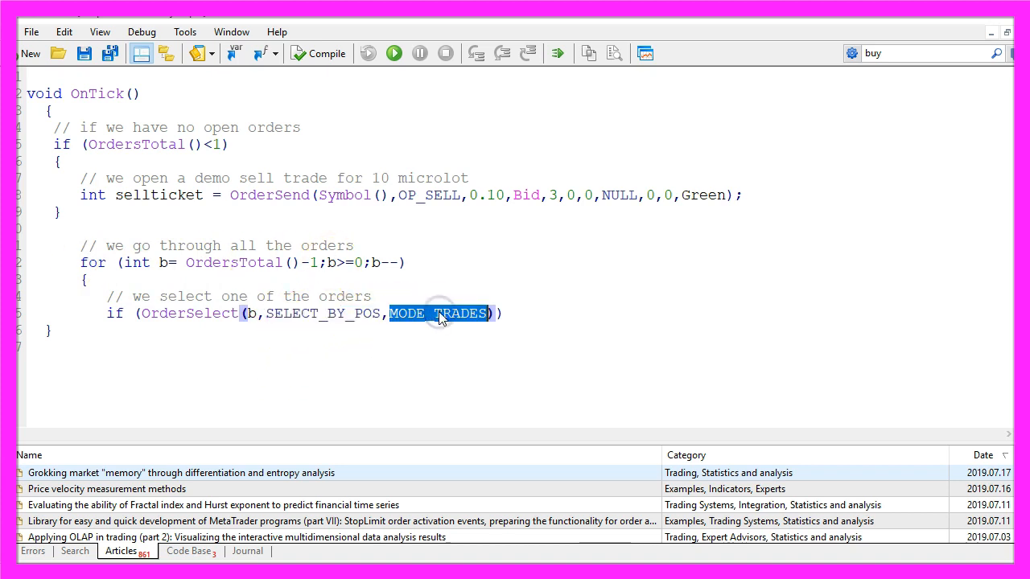
mouse_move(501, 304)
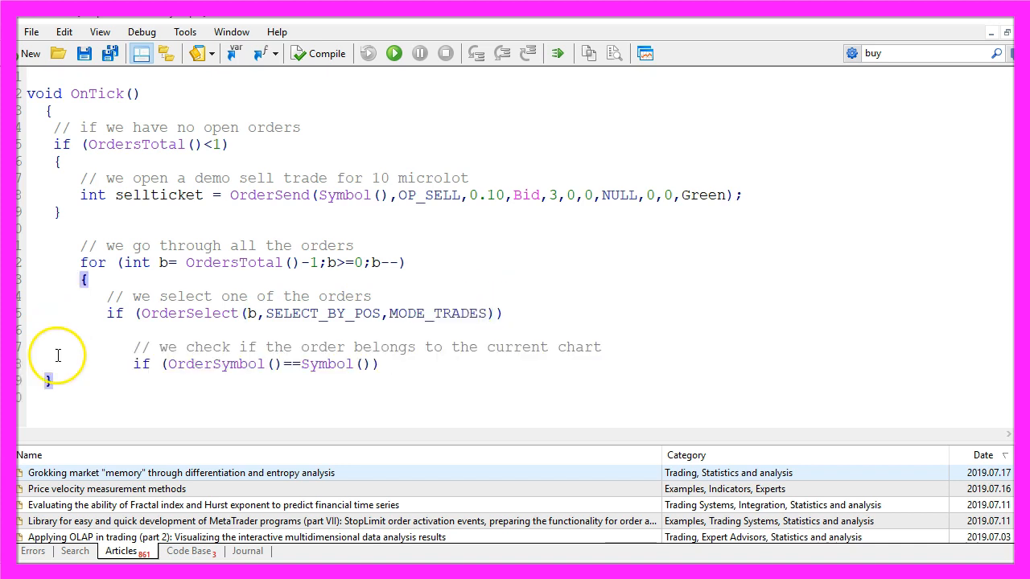
double_click(213, 363)
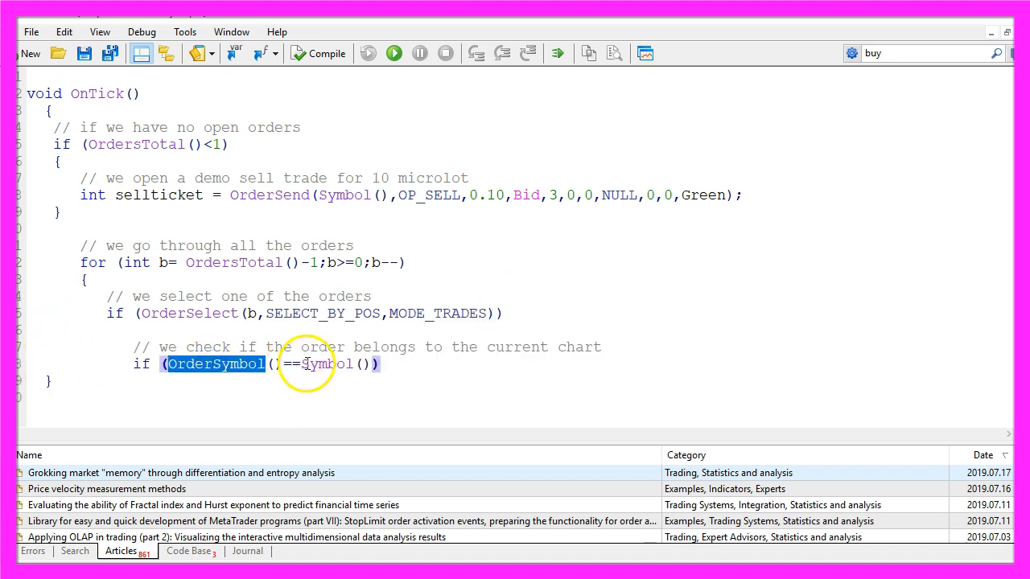
double_click(326, 364)
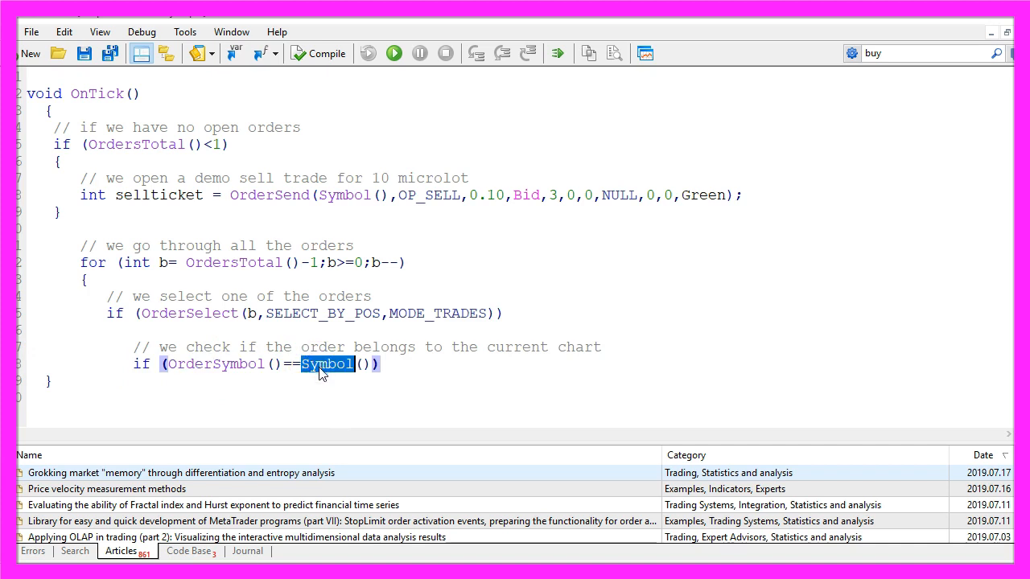
click(380, 364)
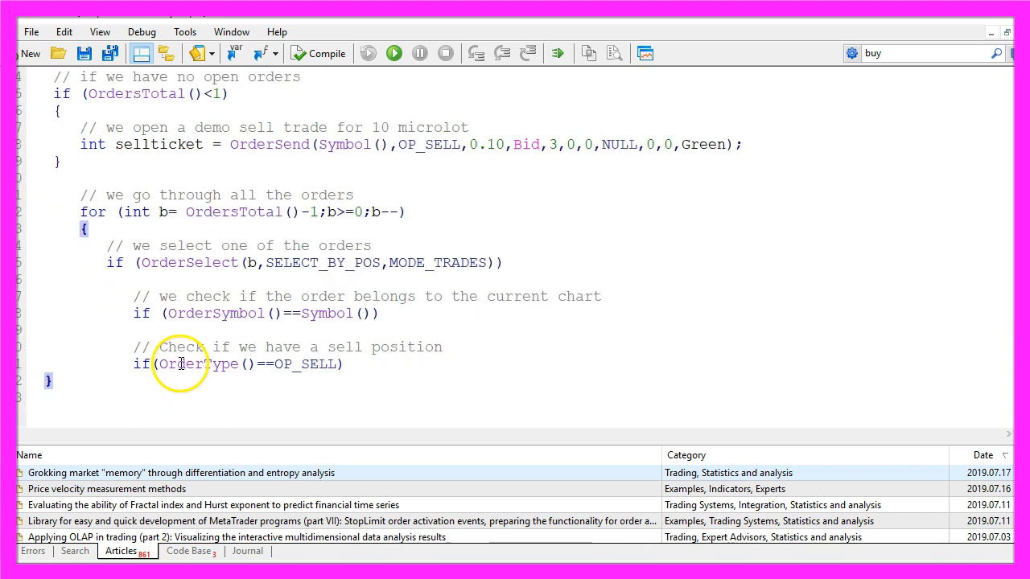
double_click(198, 364)
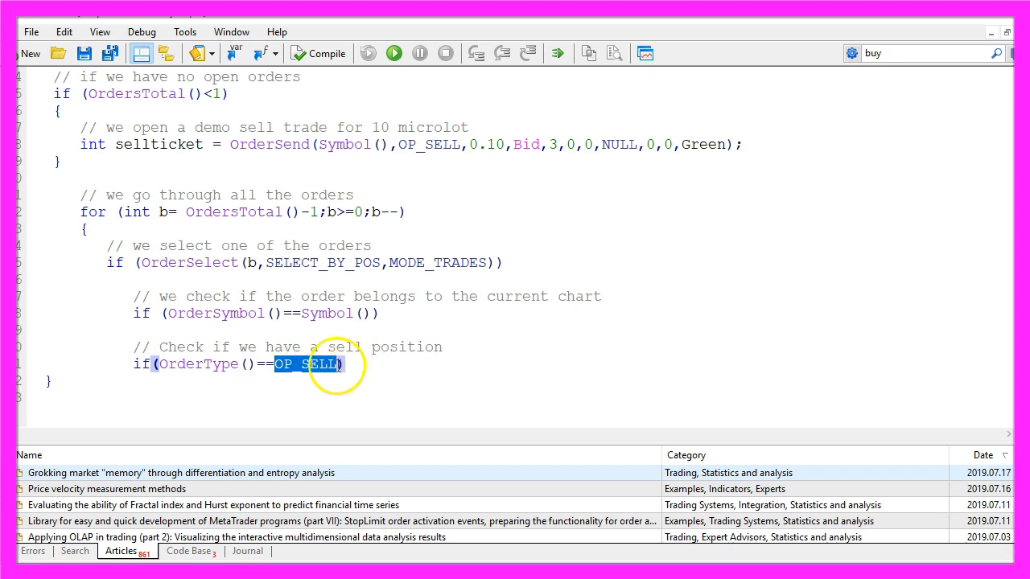
mouse_move(293, 368)
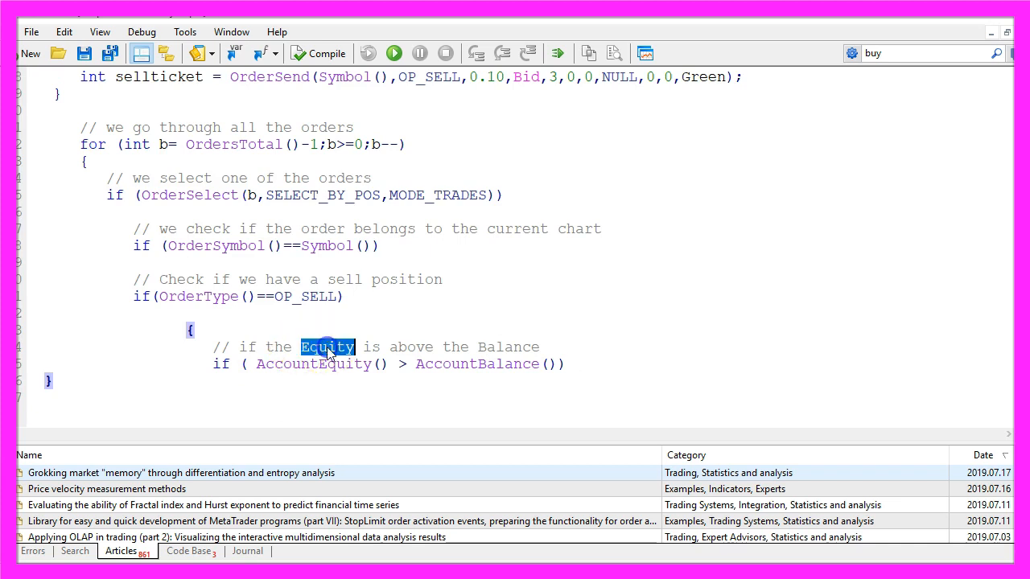
- Highlight the AccountEquity() > AccountBalance() condition and its Equity comment
double_click(508, 346)
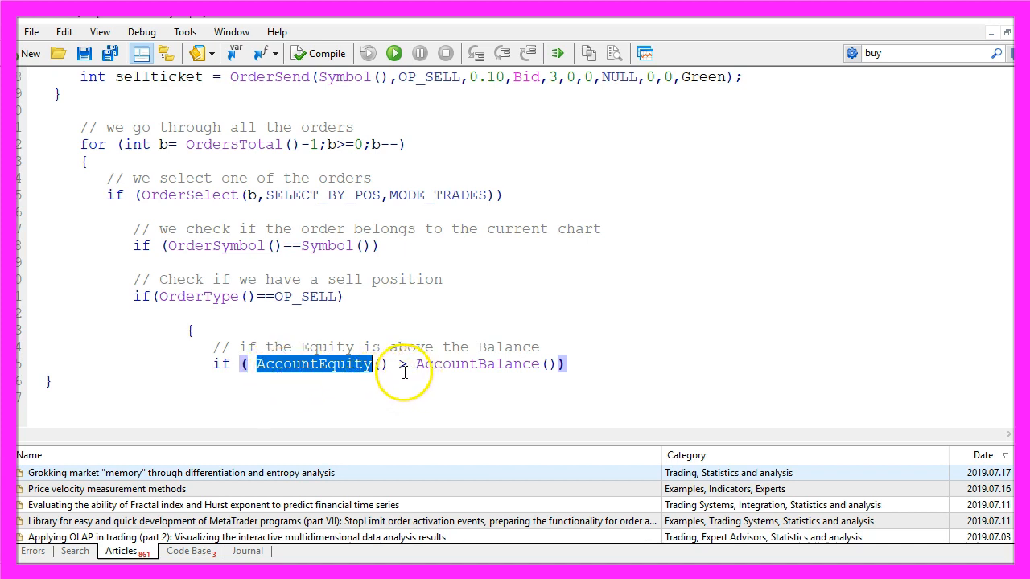
double_click(477, 364)
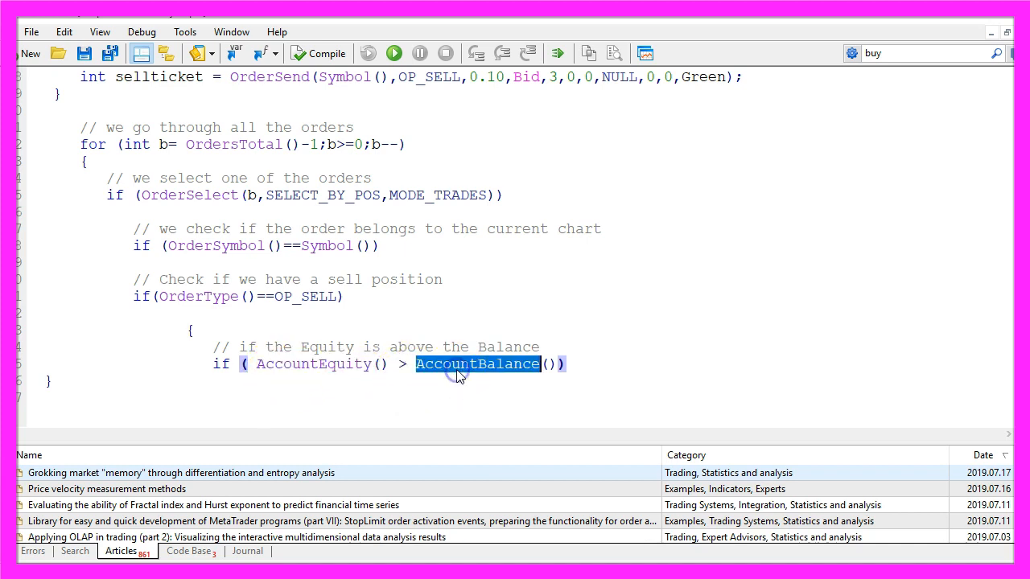
drag(458, 364, 278, 229)
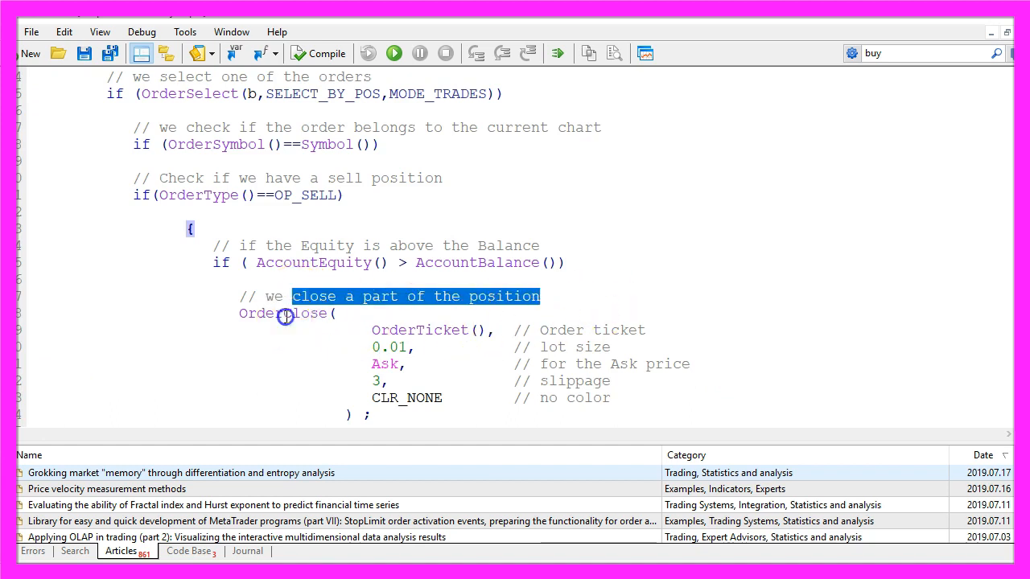
- Highlight OrderClose and its OrderTicket, Ask, slippage 3 and CLR_NONE parameters
double_click(283, 313)
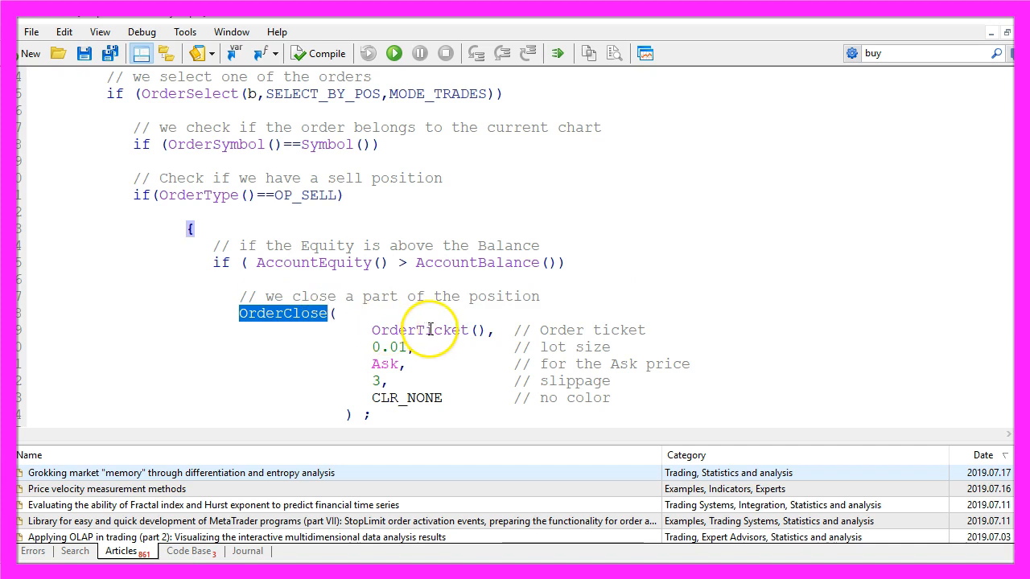
double_click(419, 330)
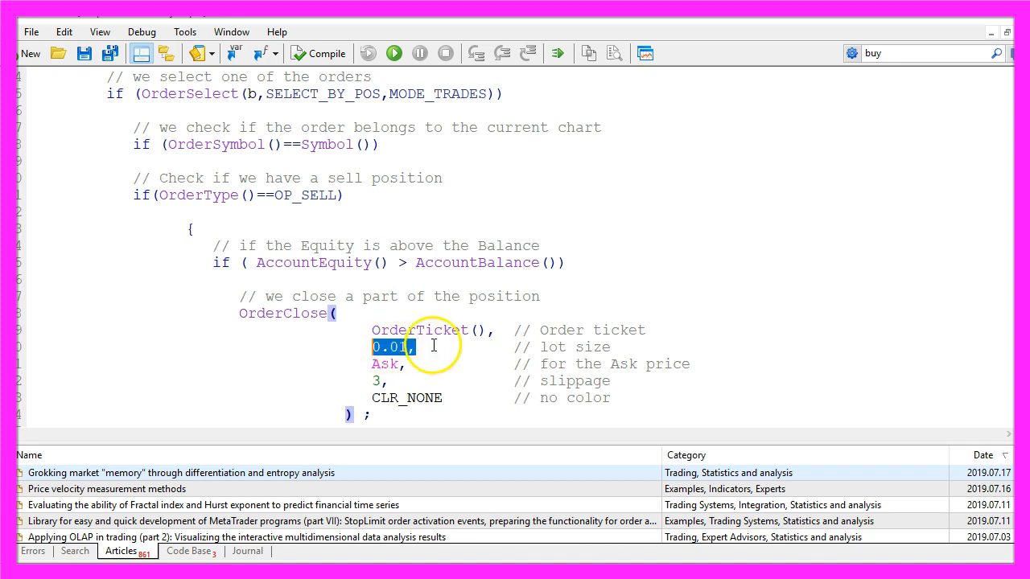
double_click(385, 363)
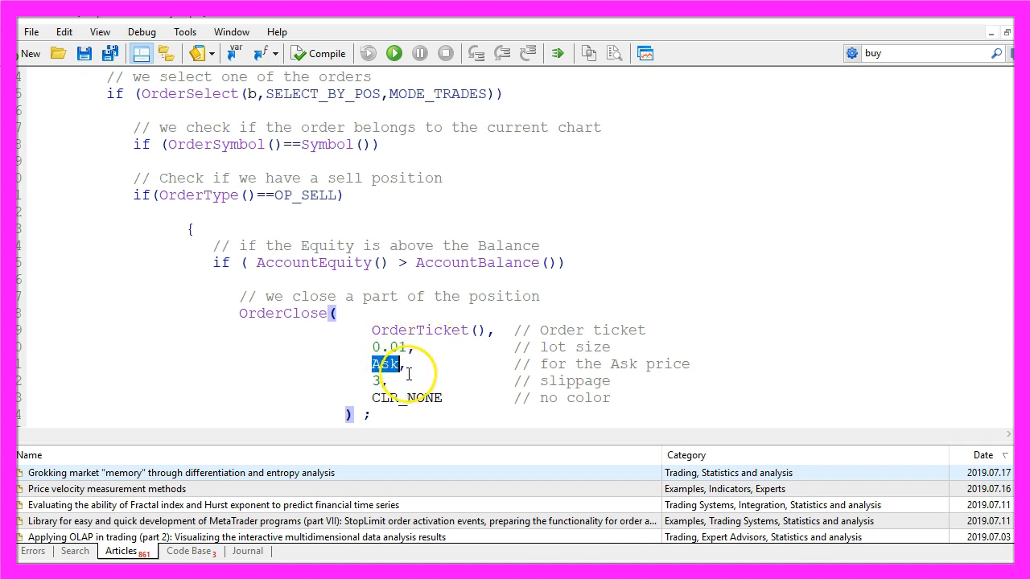
click(378, 381)
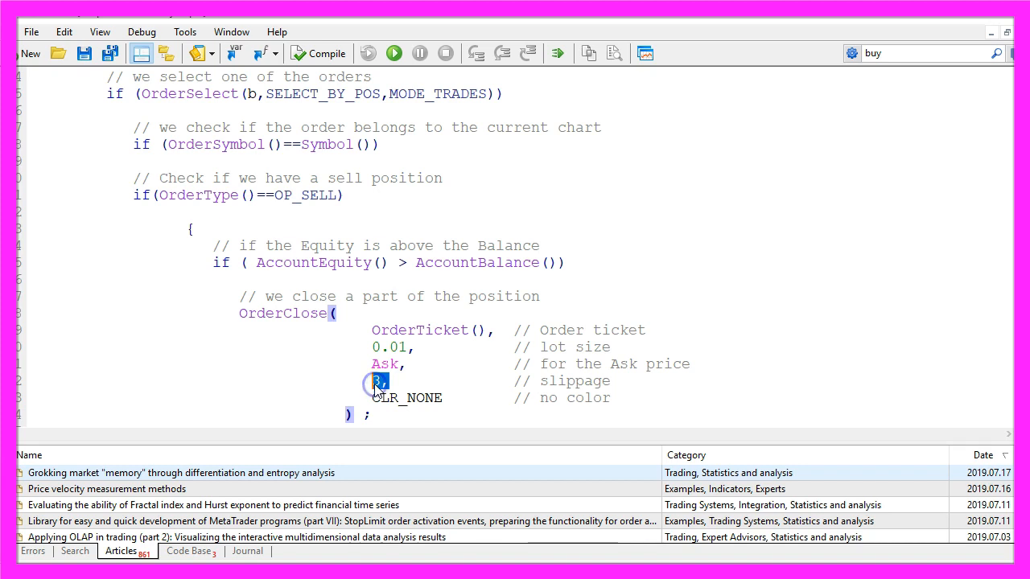
double_click(406, 398)
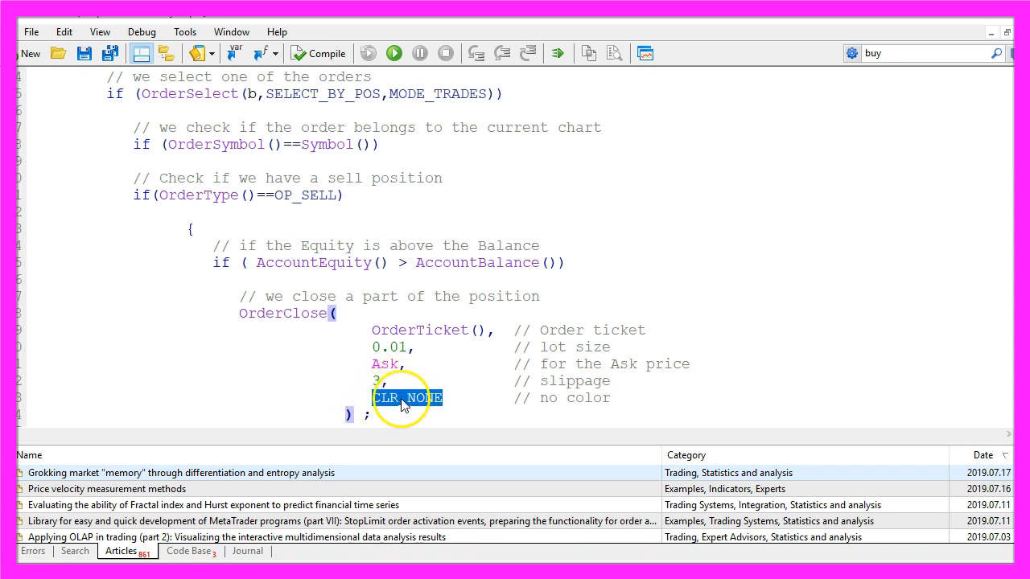
mouse_move(445, 410)
text(} // for End)
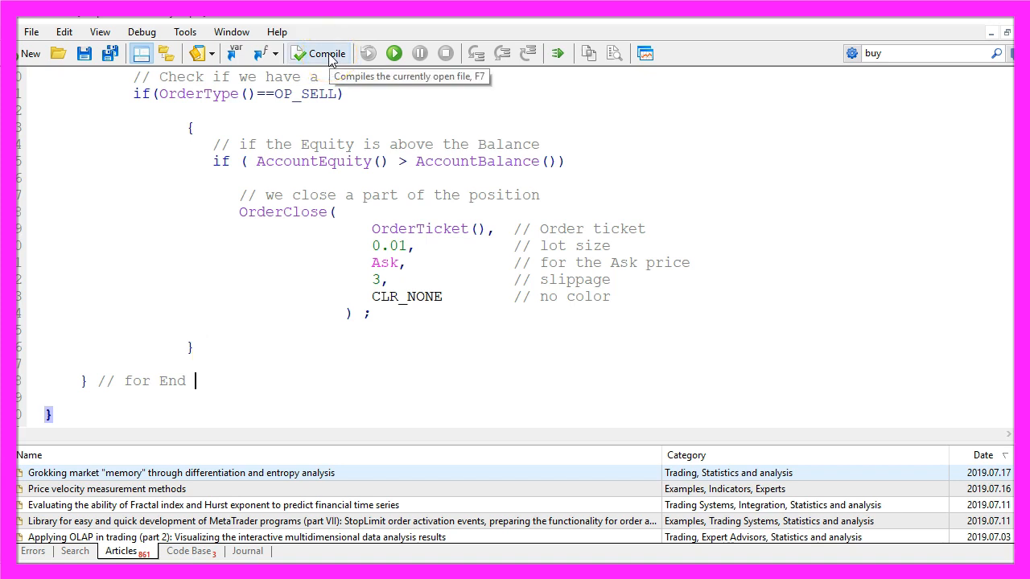
- Compile the advisor and select the result line showing 0 errors, 1 warning
click(326, 54)
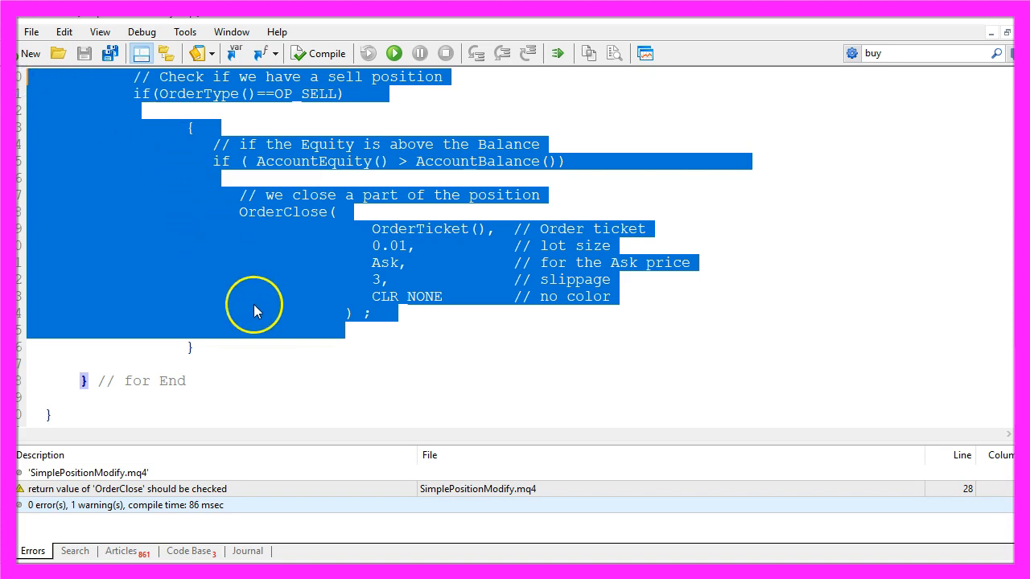
mouse_move(282, 346)
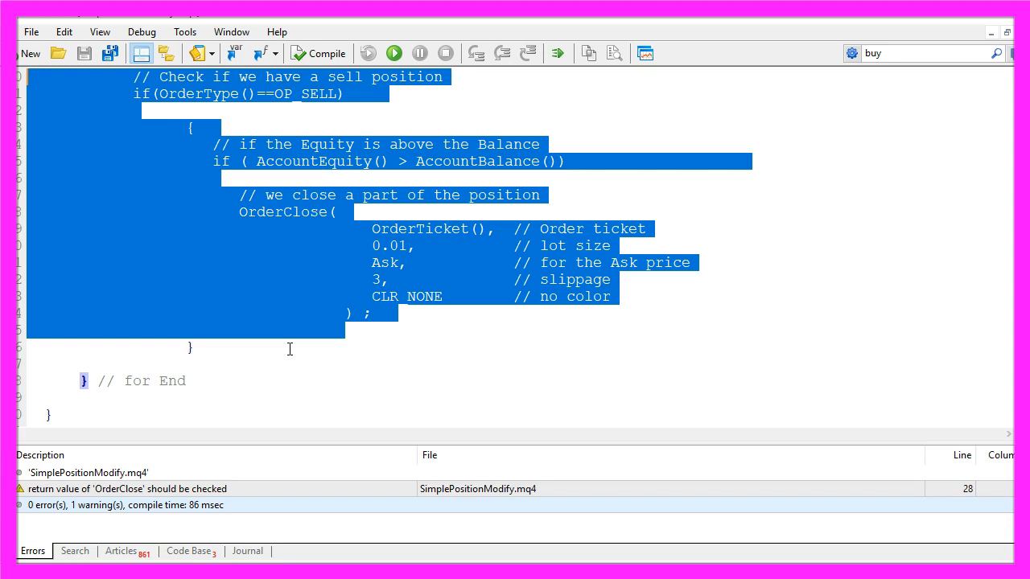
click(121, 505)
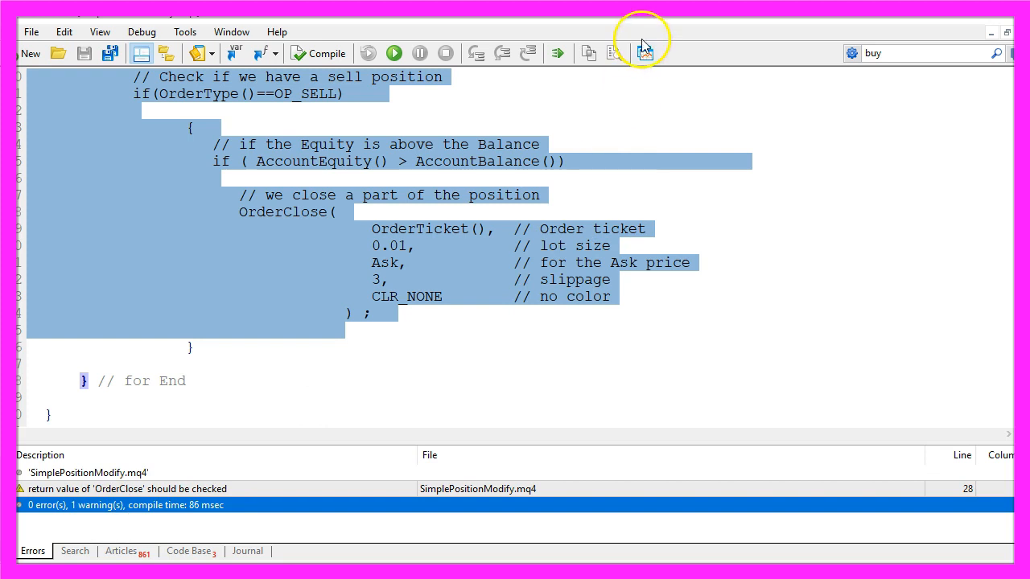
mouse_move(646, 53)
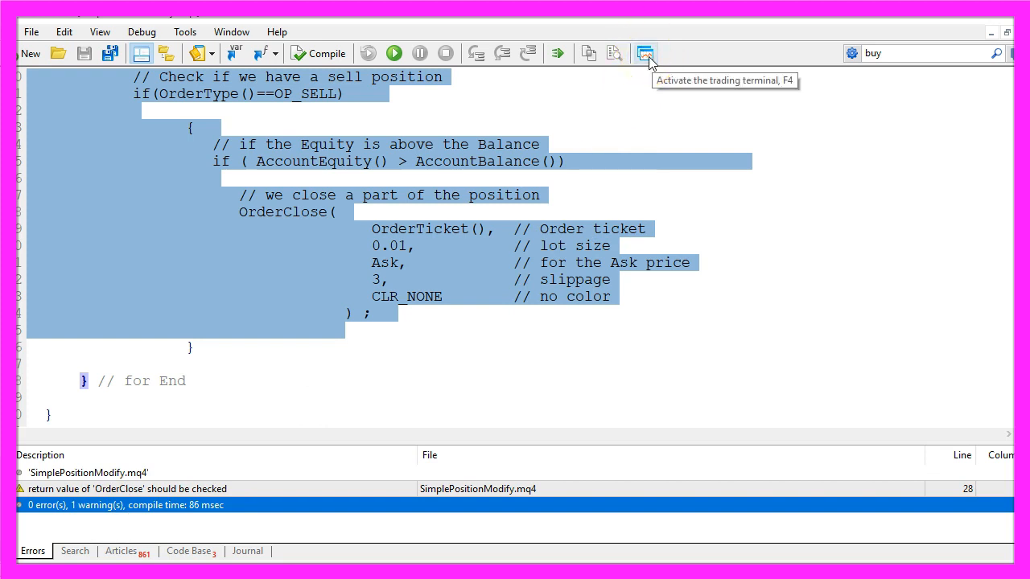
- Bring up the AUDCAD M1 trading terminal and open the Strategy Tester
click(645, 53)
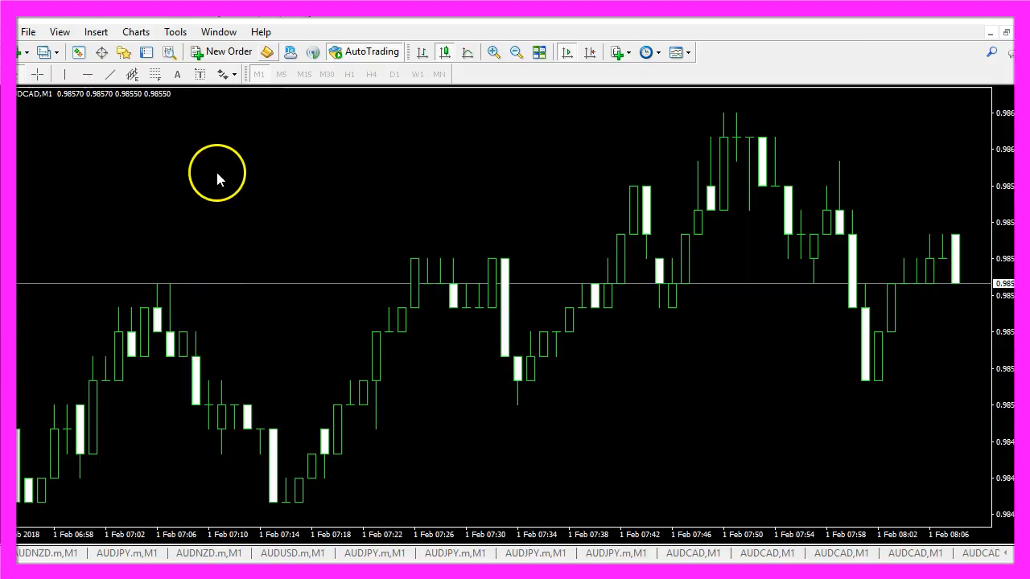
click(60, 32)
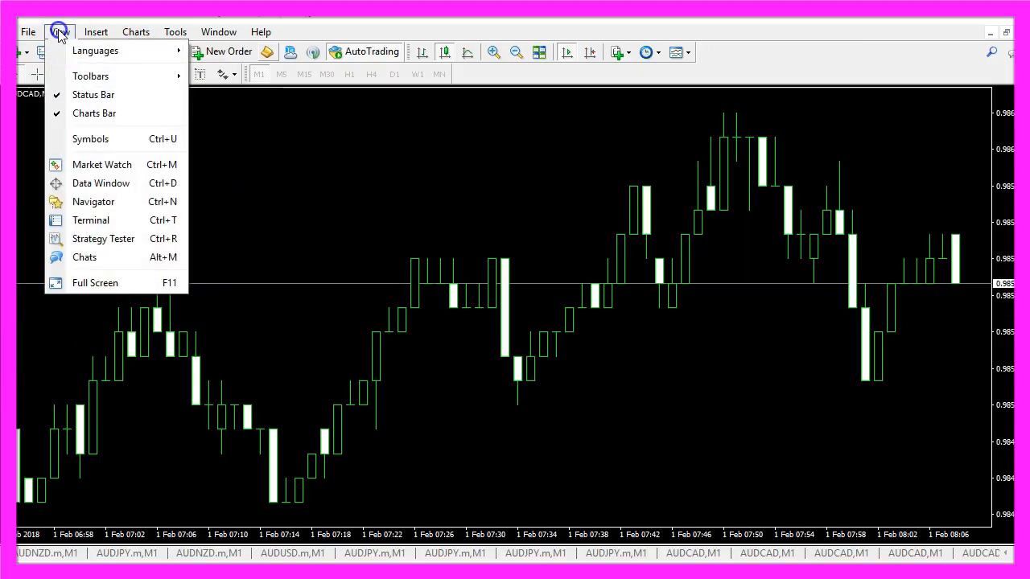
mouse_move(97, 238)
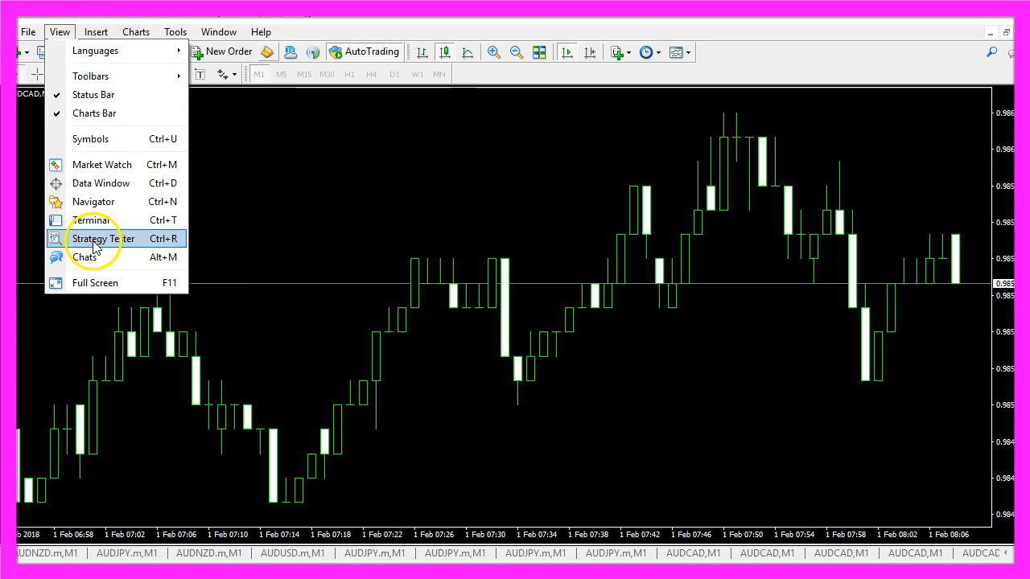
click(103, 238)
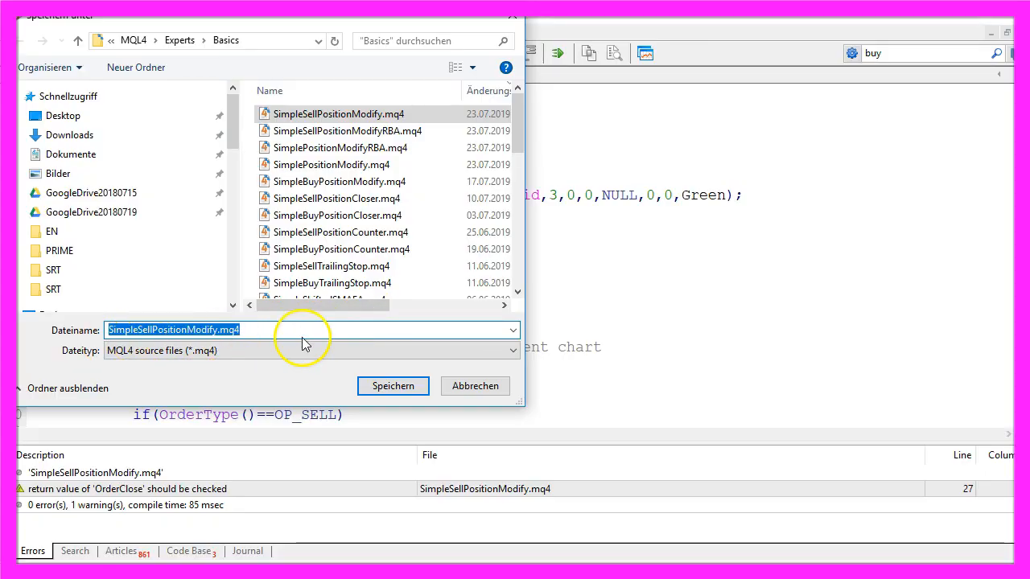
- Save the advisor as SimpleSellPositionModify.mq4 in the MQL4\Experts\Basics folder
click(392, 386)
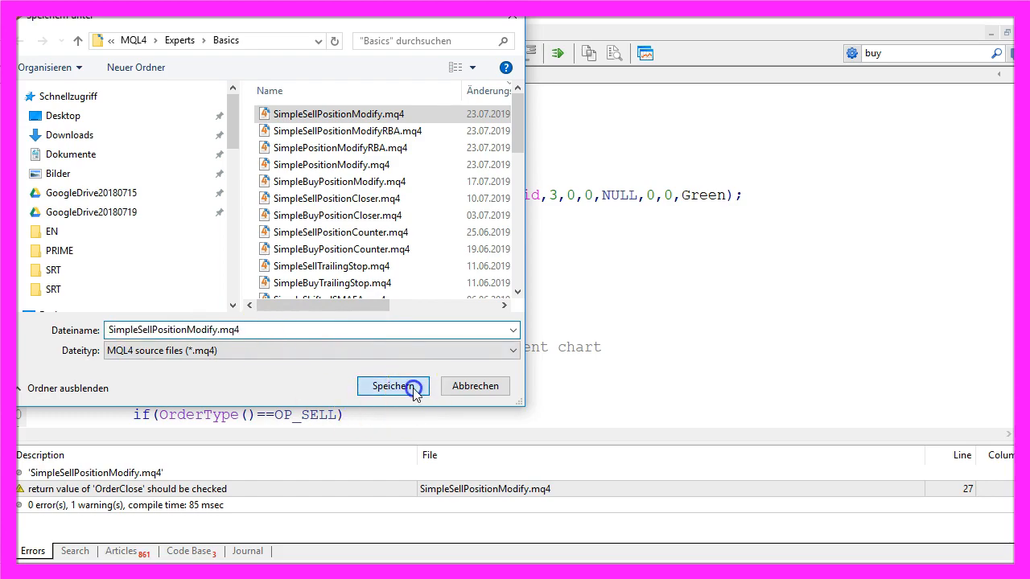
click(393, 387)
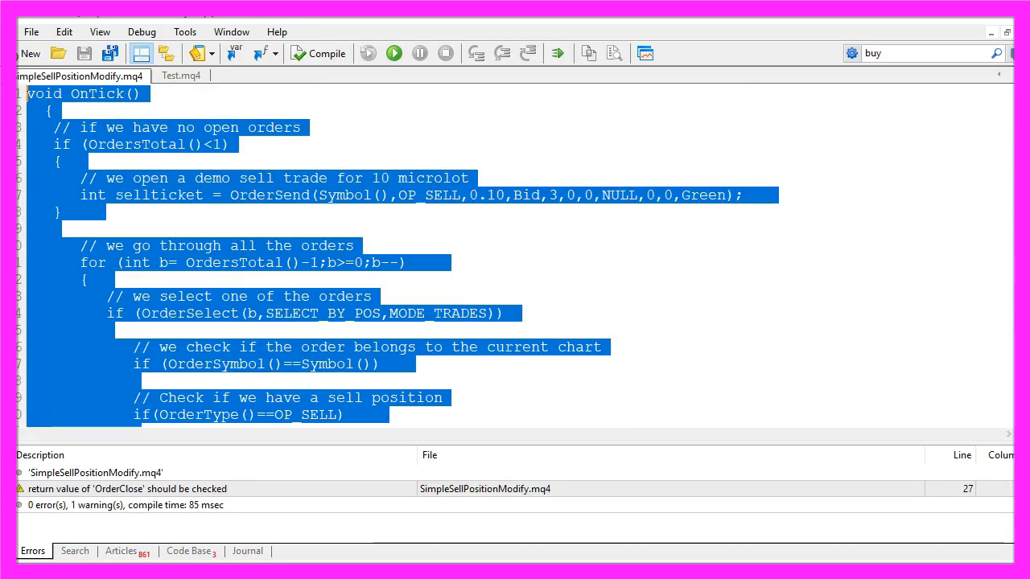
mouse_move(775, 97)
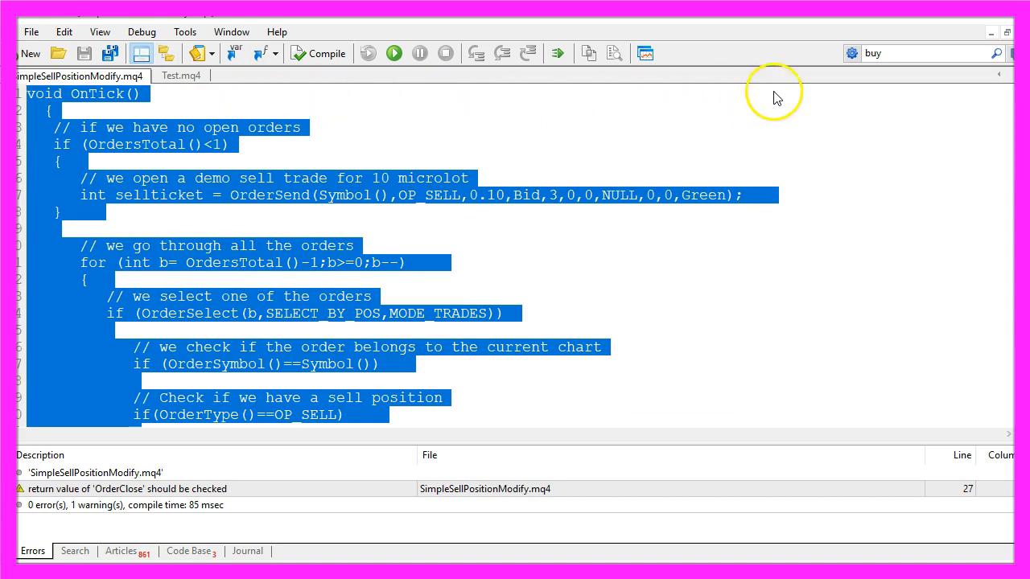